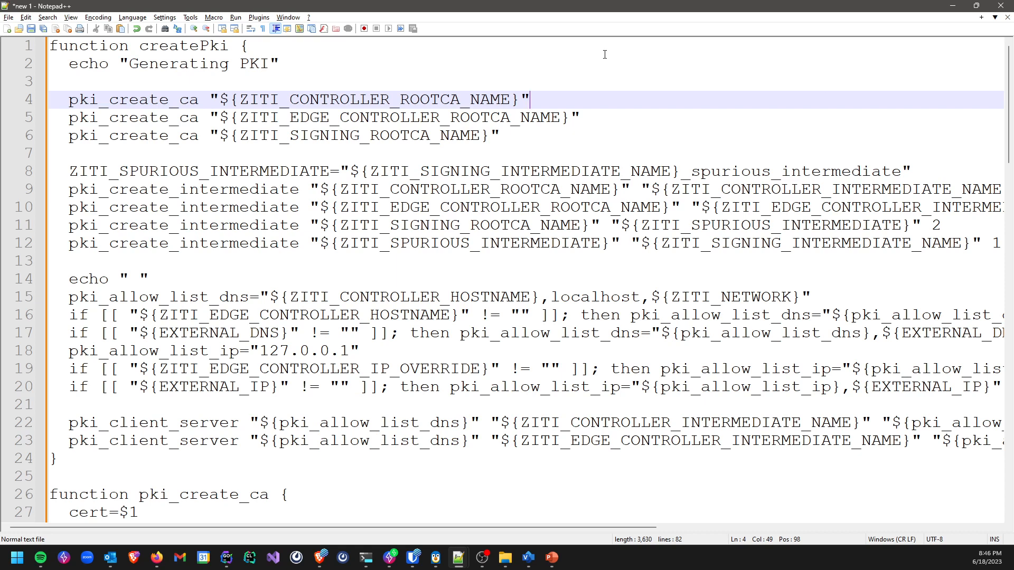
{"action": "mouse_move", "coordinate": [445, 4]}
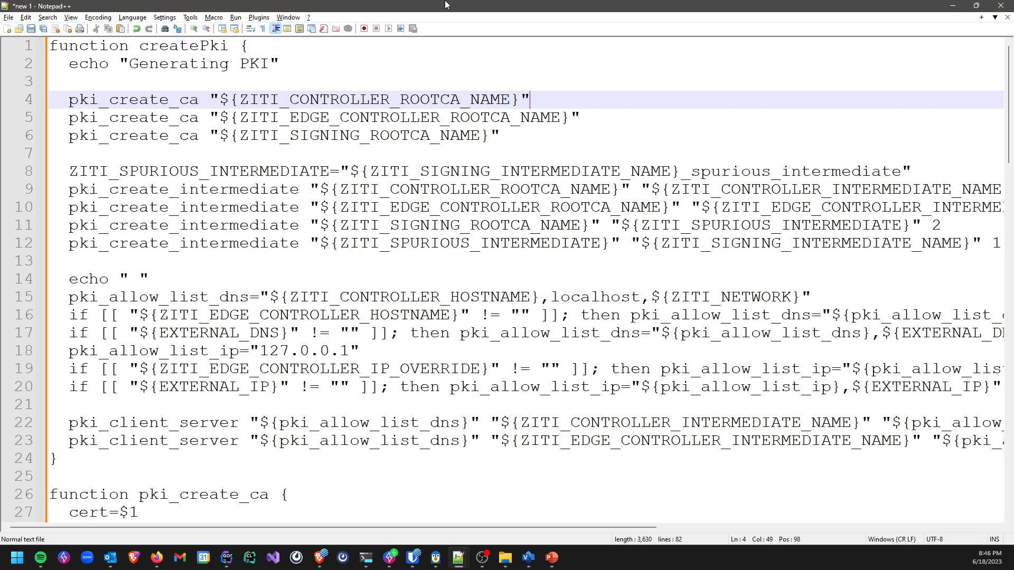
Highlight createPki, the pki_create_ca calls, and the command's ziti, ca and --pki-root parts
{"action": "double_click", "coordinate": [185, 45]}
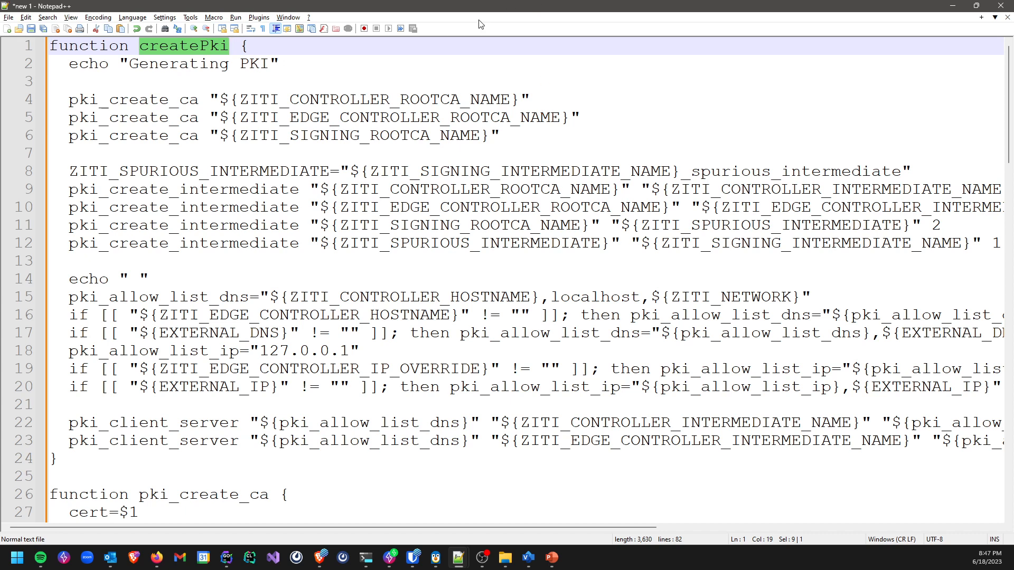
{"action": "double_click", "coordinate": [133, 99]}
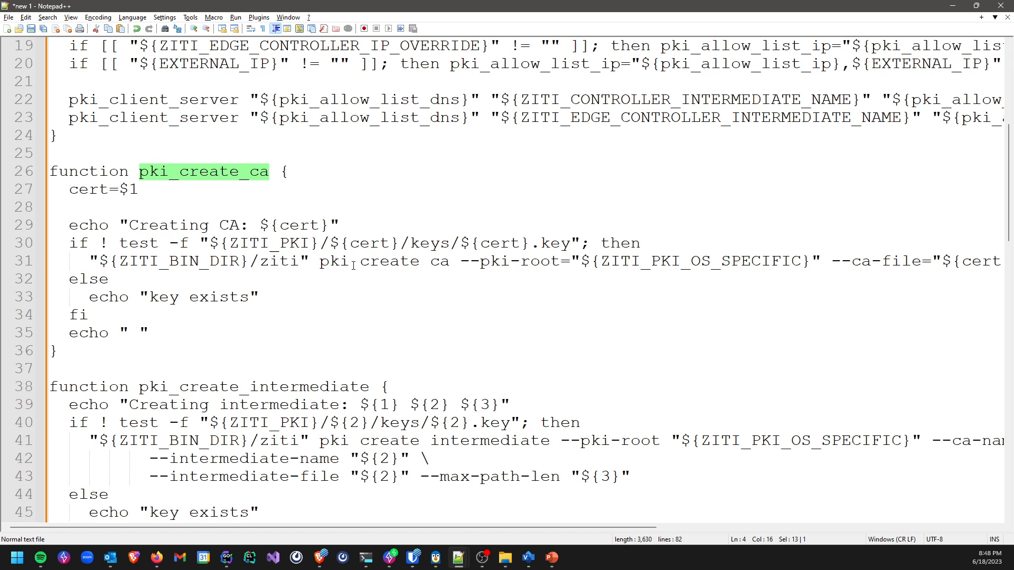
{"action": "double_click", "coordinate": [276, 261]}
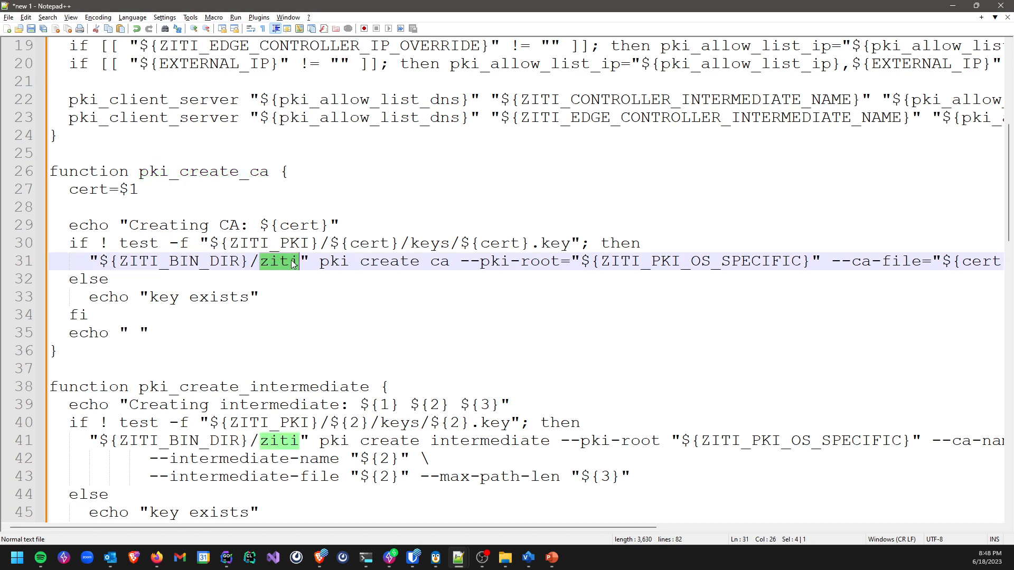
{"action": "double_click", "coordinate": [389, 261]}
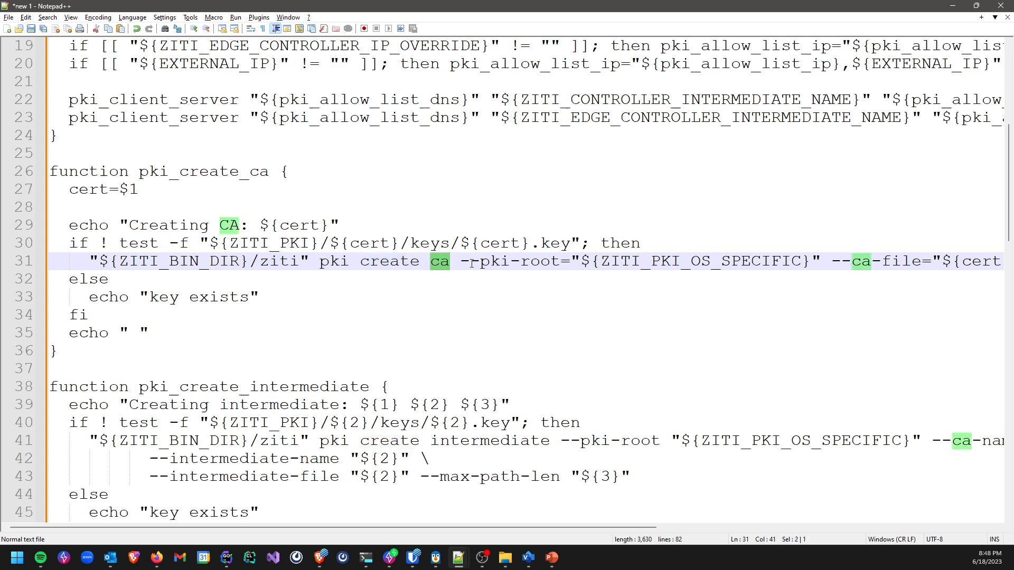
{"action": "double_click", "coordinate": [510, 262]}
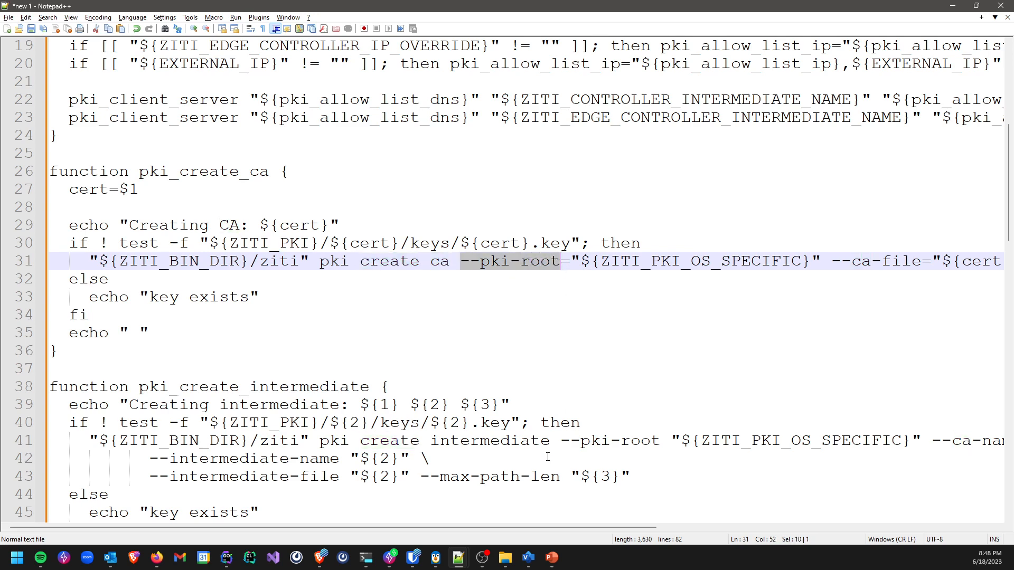
Scroll right to highlight --ca-file and --ca-name, then scroll down to pki_create_ca
{"action": "scroll", "scroll_direction": "right", "scroll_amount": 3}
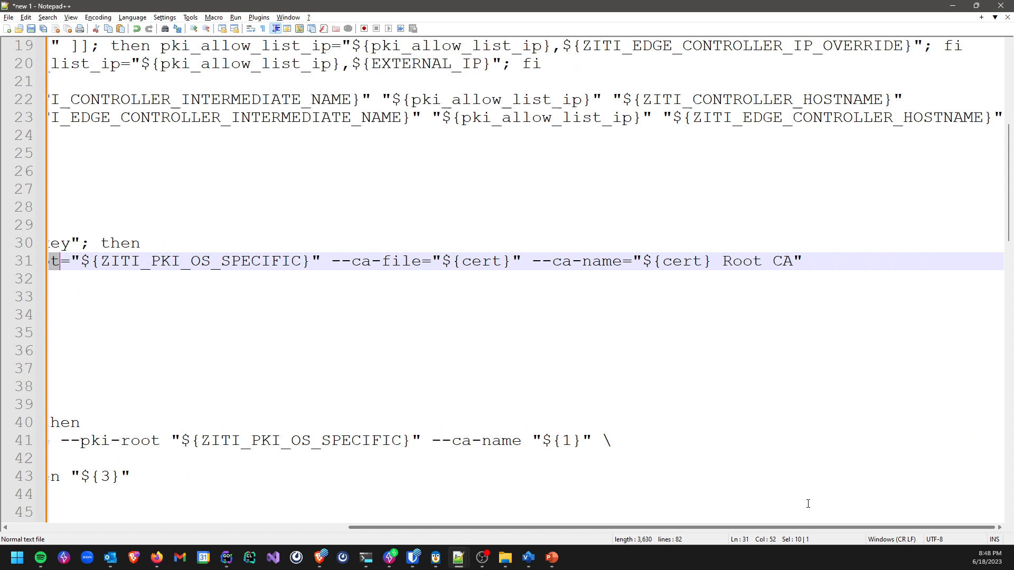
{"action": "double_click", "coordinate": [377, 260]}
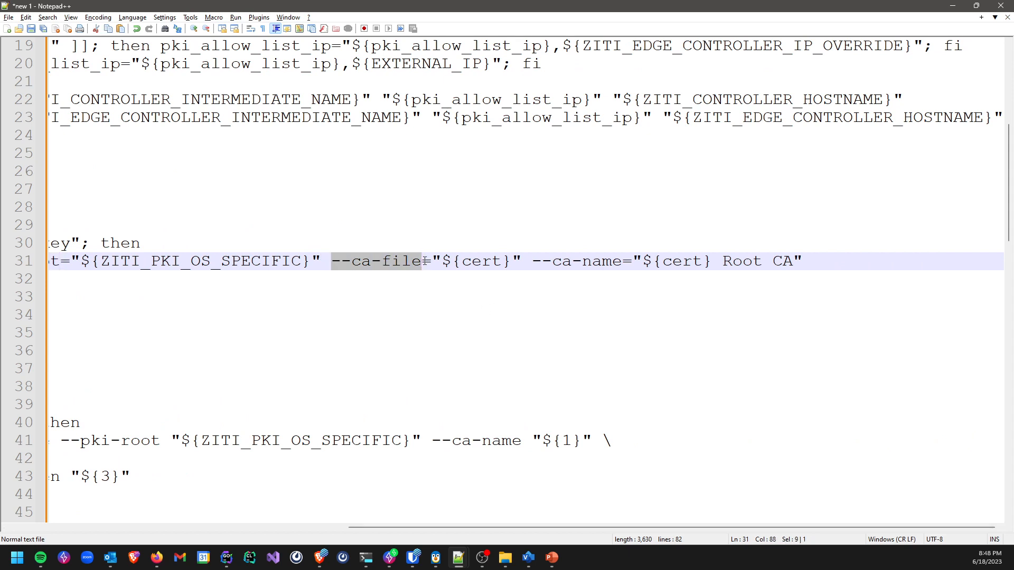
{"action": "double_click", "coordinate": [577, 260]}
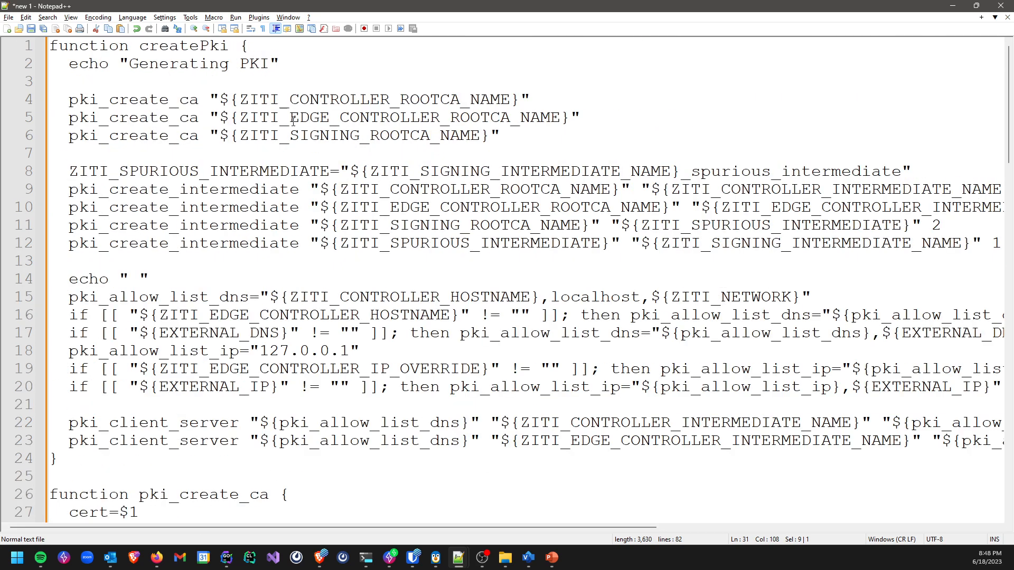
{"action": "left_click", "coordinate": [268, 118]}
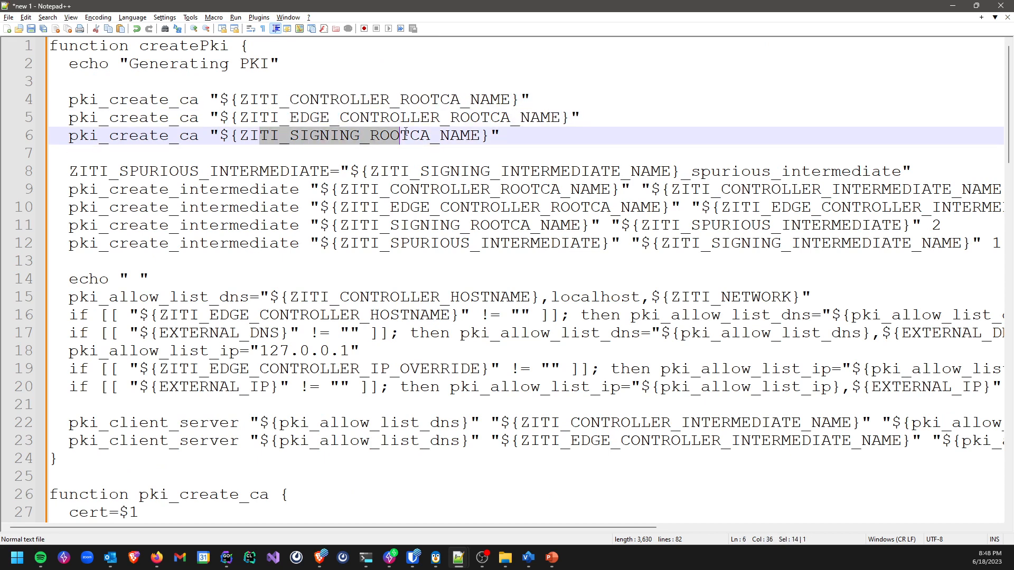
{"action": "scroll", "scroll_direction": "down", "scroll_amount": 3}
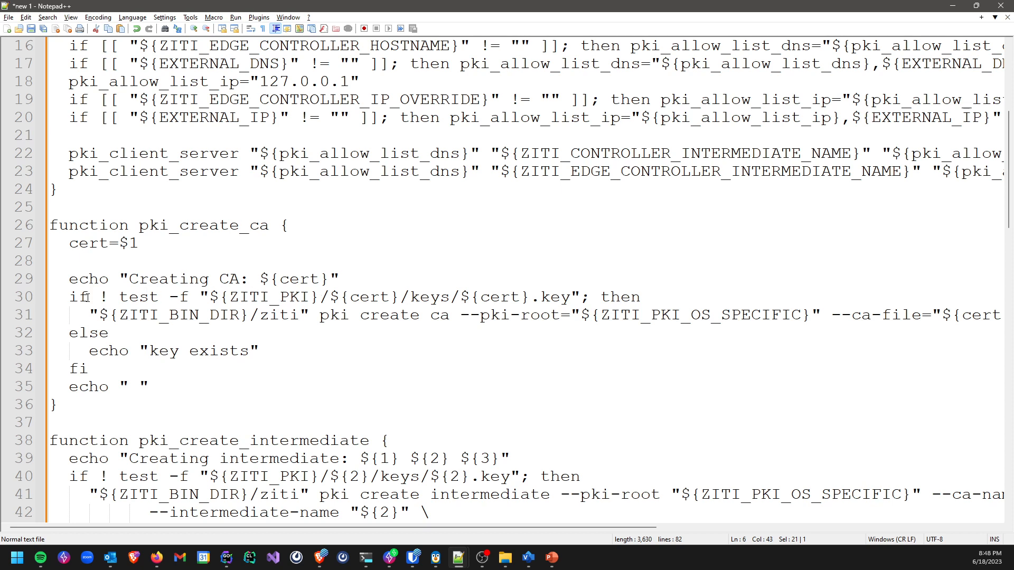
Select the full ziti pki create ca line, then highlight ZITI_SPURIOUS_INTERMEDIATE on line 8
{"action": "left_click_drag", "start_coordinate": [69, 279], "coordinate": [640, 297]}
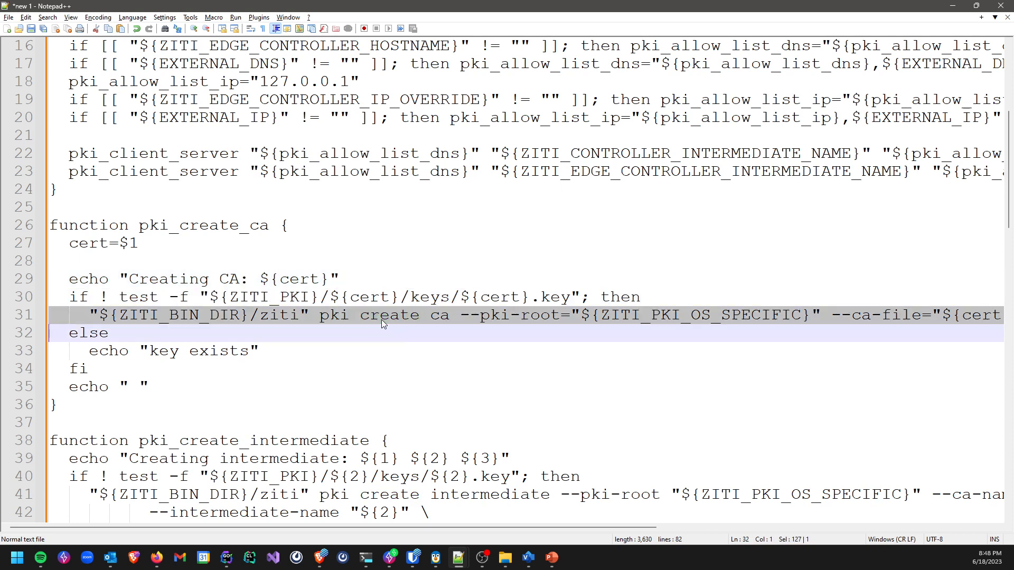
{"action": "mouse_move", "coordinate": [489, 325]}
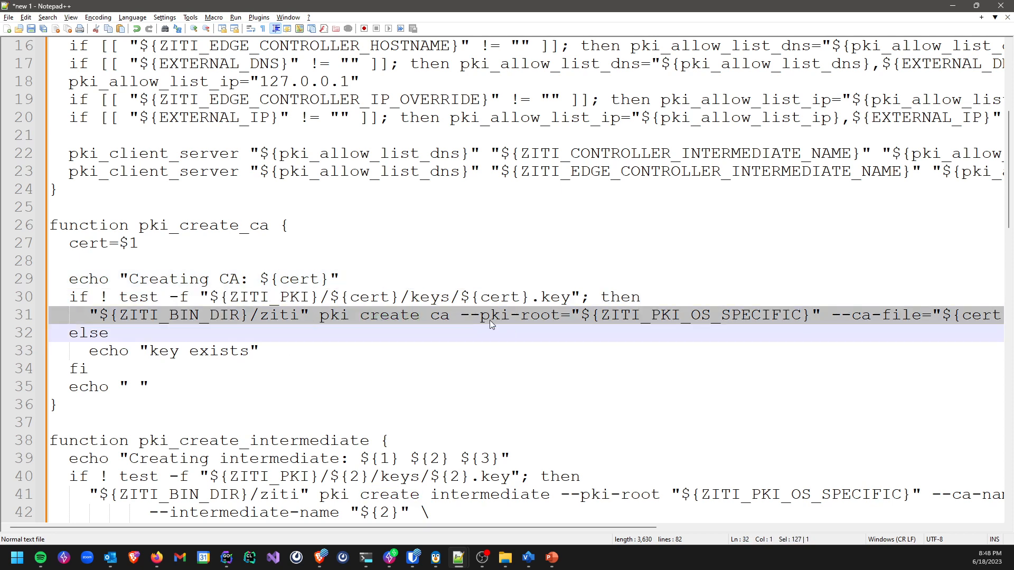
{"action": "double_click", "coordinate": [202, 225]}
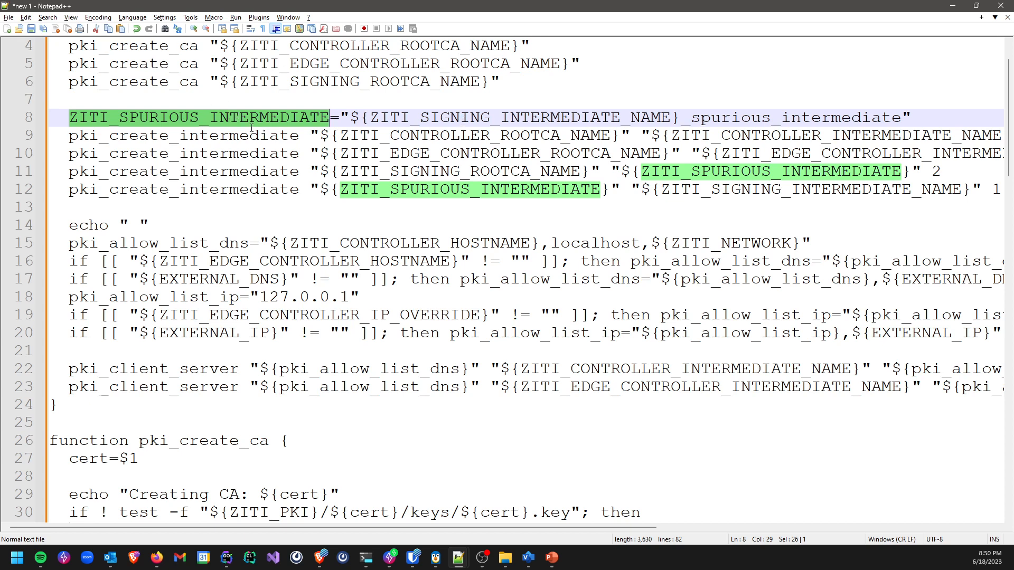
Clear the variable highlighting and select 'pki create intermediate' on line 41
{"action": "left_click", "coordinate": [511, 117]}
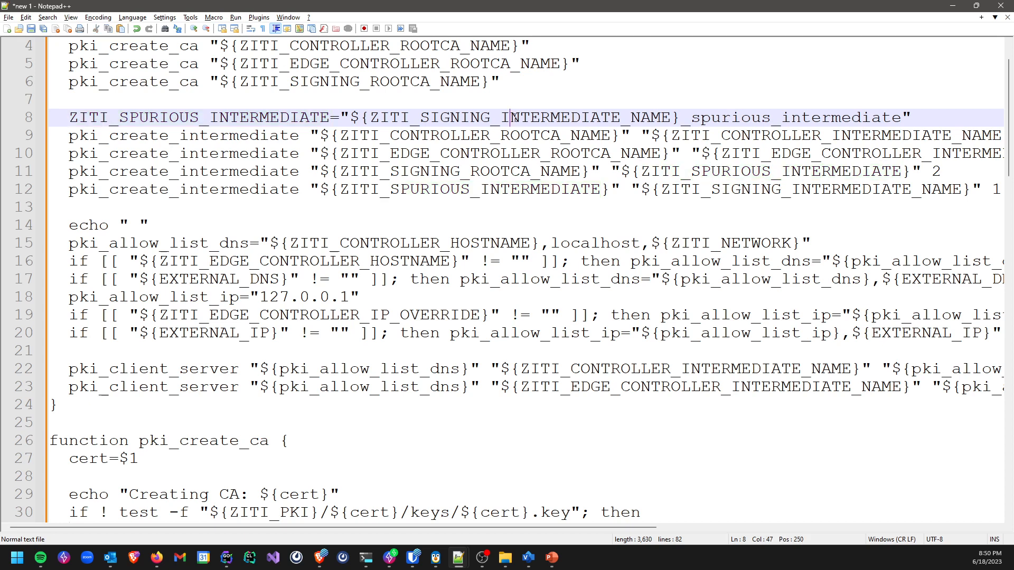
{"action": "double_click", "coordinate": [194, 118]}
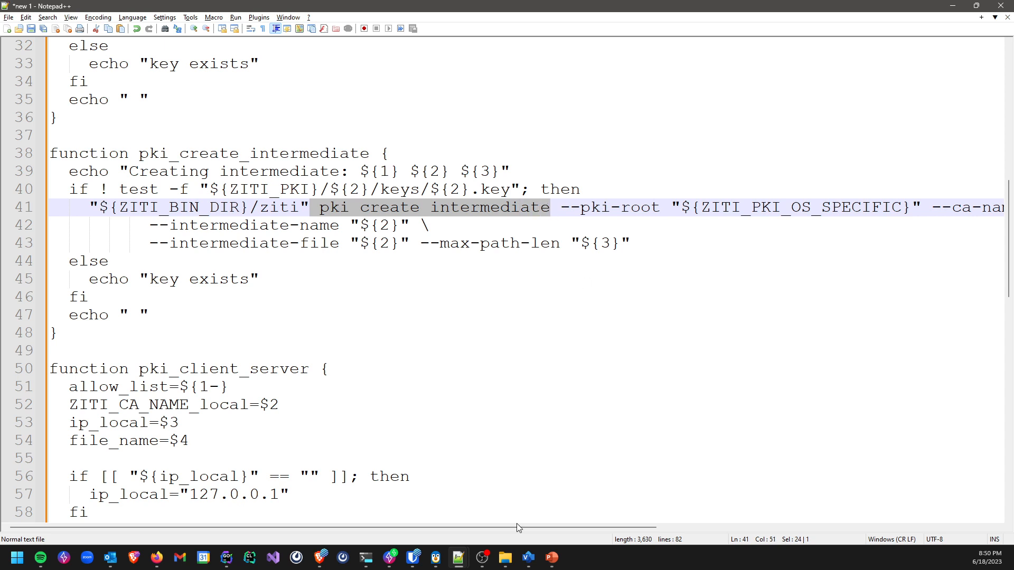
Mark the --intermediate-file "${2}" argument, then highlight ZITI_SPURIOUS_INTERMEDIATE in createPki
{"action": "scroll", "scroll_direction": "right", "scroll_amount": 3}
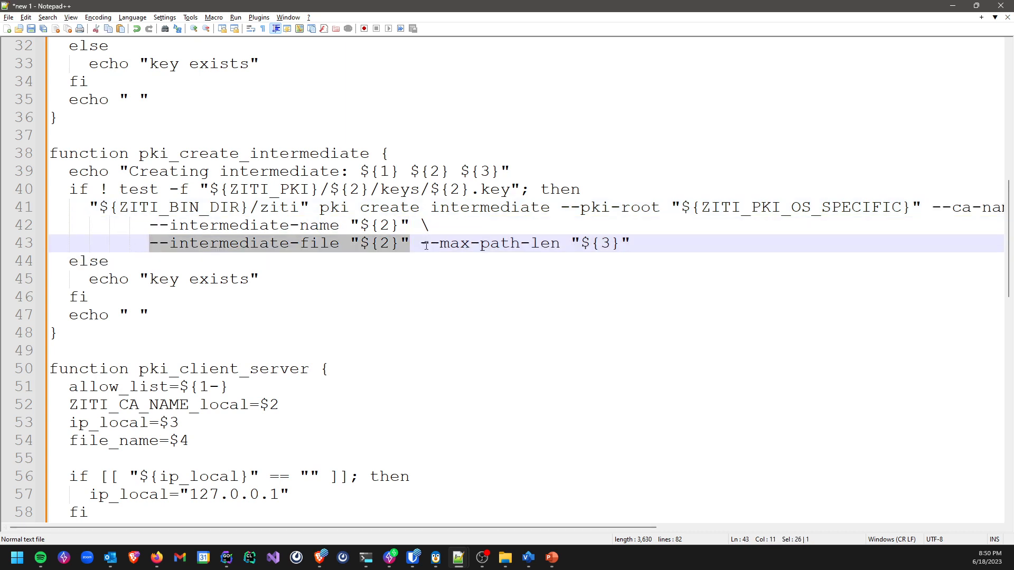
{"action": "left_click_drag", "start_coordinate": [419, 243], "coordinate": [561, 243]}
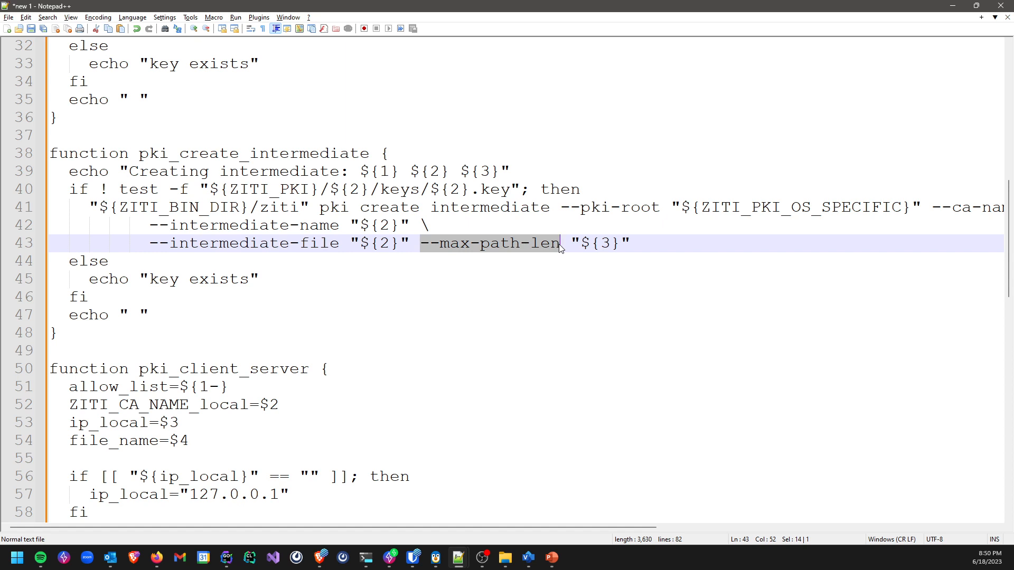
{"action": "mouse_move", "coordinate": [494, 230]}
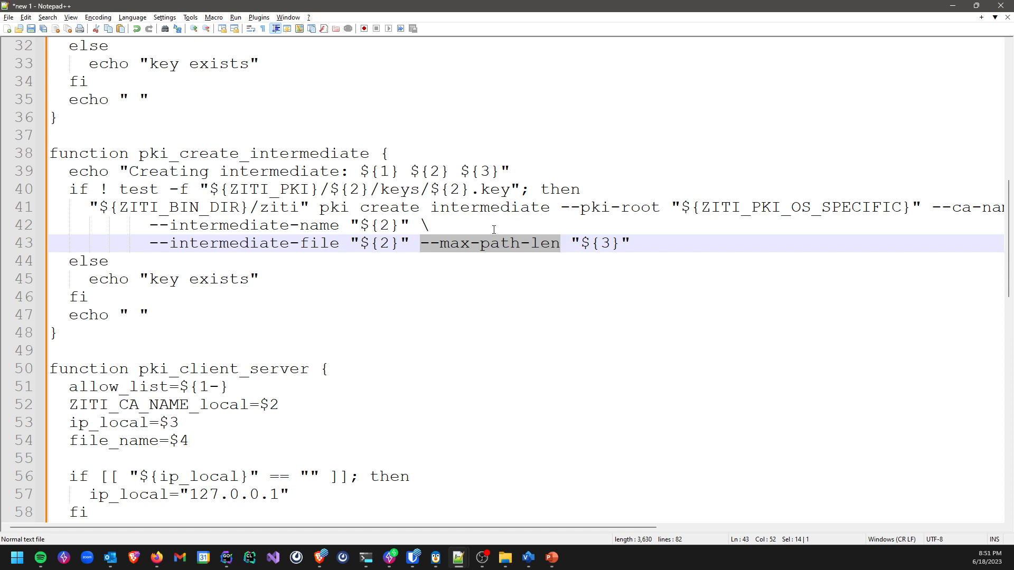
{"action": "mouse_move", "coordinate": [556, 251]}
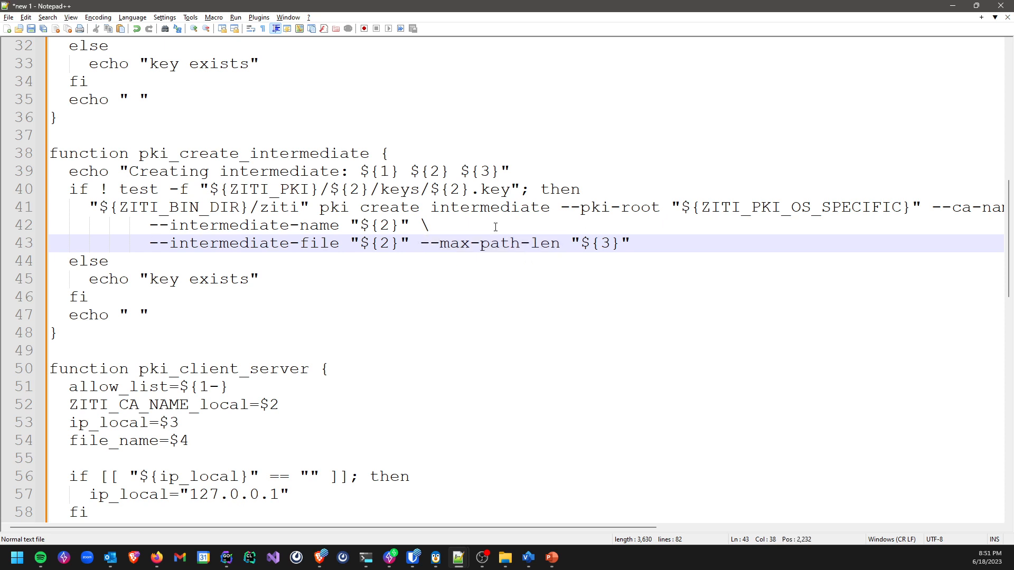
{"action": "double_click", "coordinate": [252, 154]}
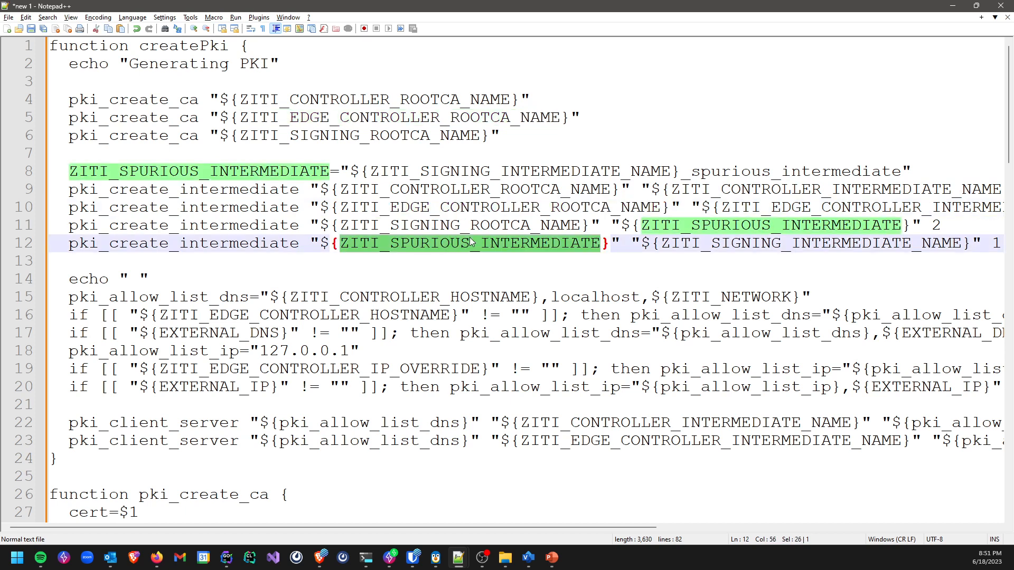
{"action": "scroll", "scroll_direction": "down", "scroll_amount": 3}
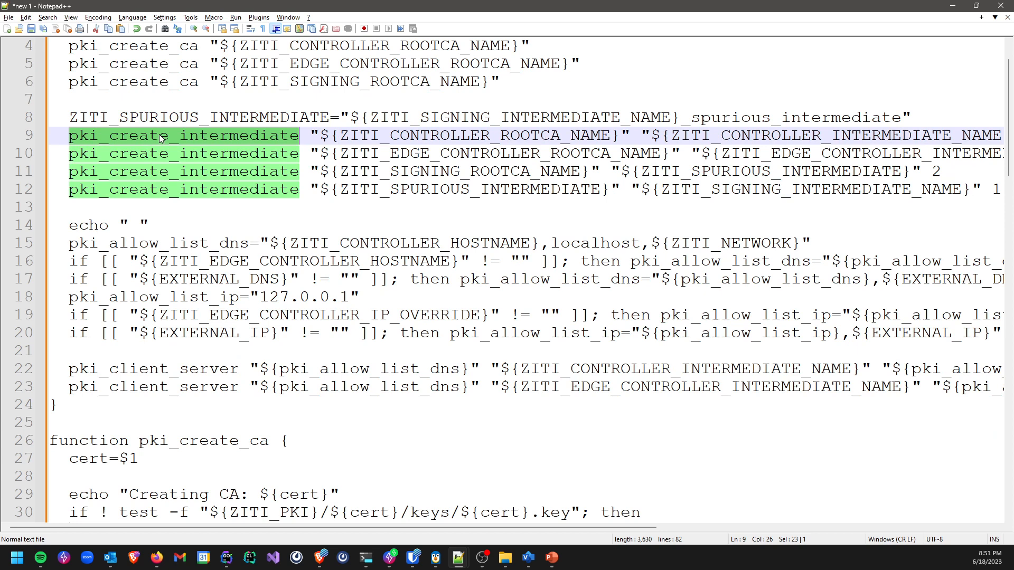
{"action": "scroll", "scroll_direction": "down", "scroll_amount": 3}
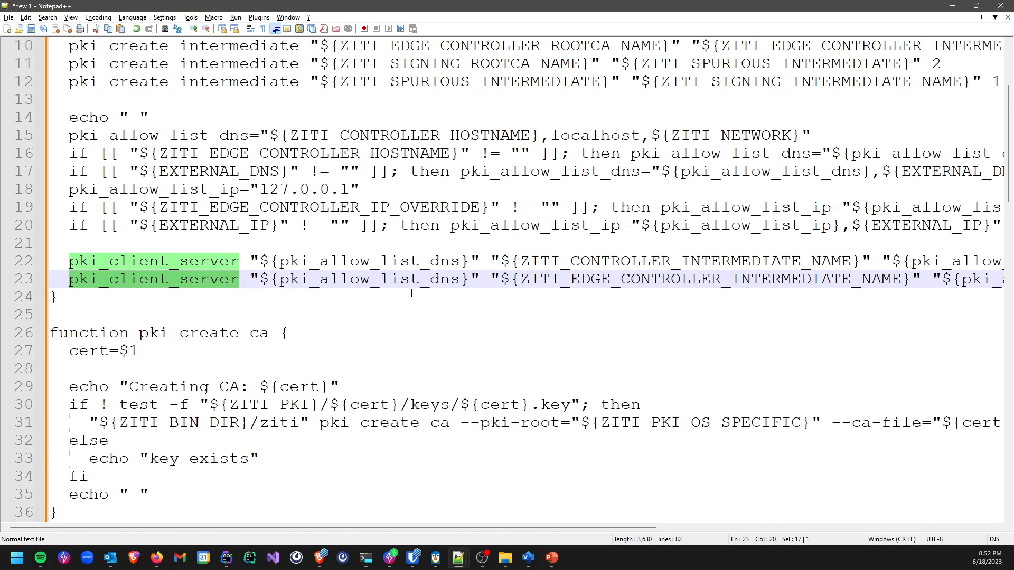
{"action": "double_click", "coordinate": [680, 262]}
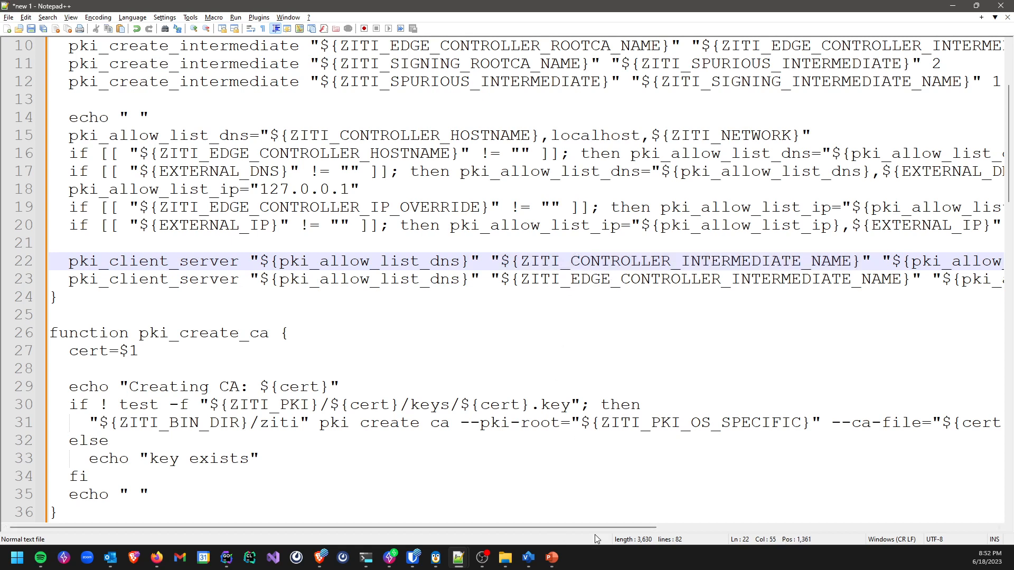
{"action": "double_click", "coordinate": [615, 280]}
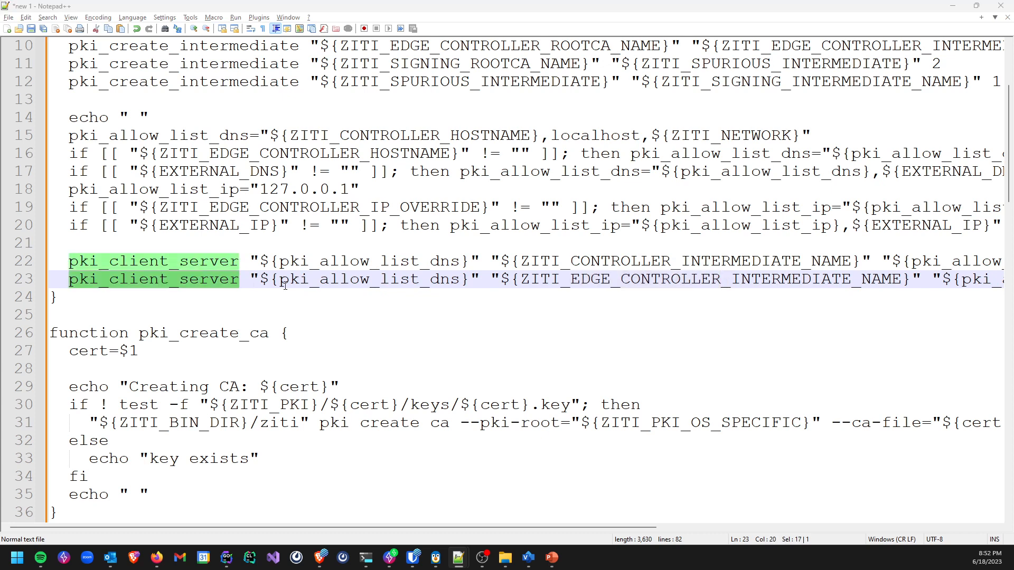
Scroll to pki_client_server and select the --server-file option on line 63
{"action": "scroll", "scroll_direction": "down", "scroll_amount": 3}
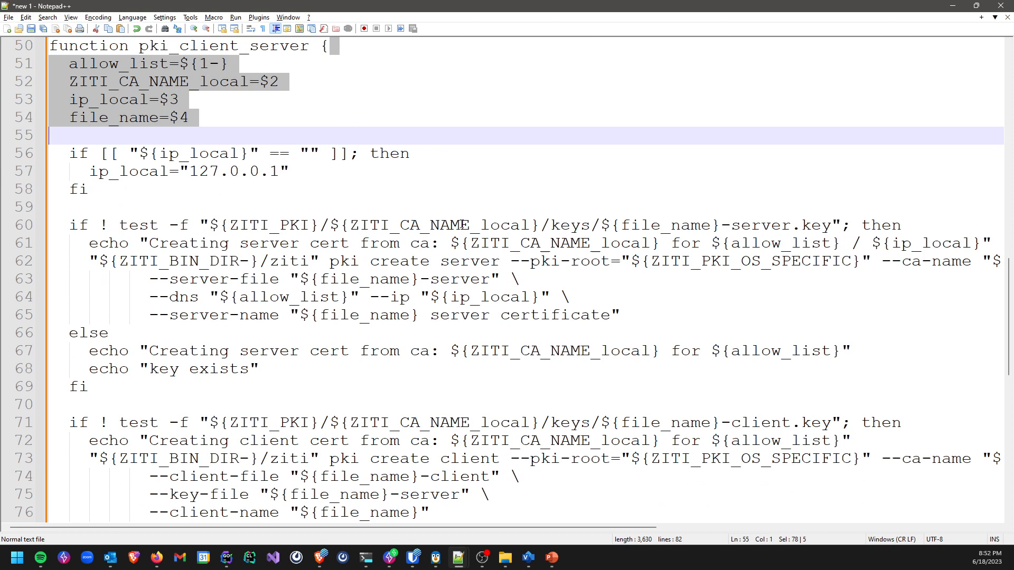
{"action": "mouse_move", "coordinate": [711, 225]}
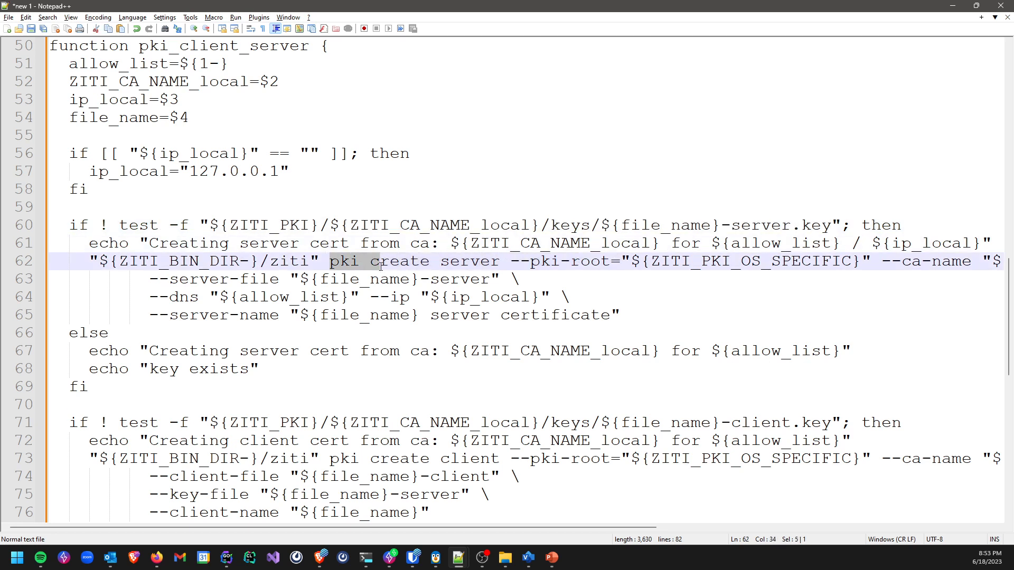
{"action": "double_click", "coordinate": [289, 262]}
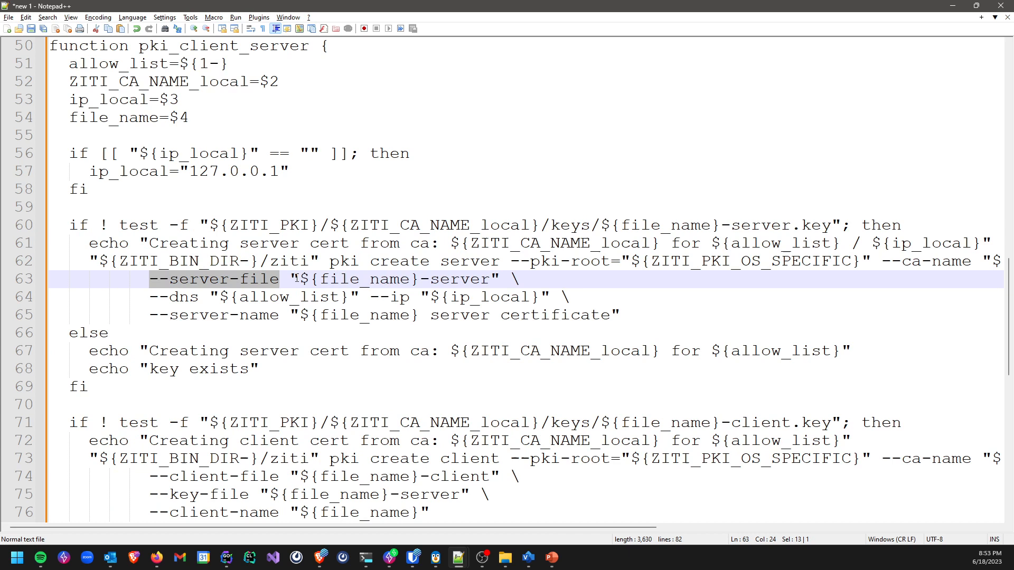
{"action": "left_click", "coordinate": [187, 297]}
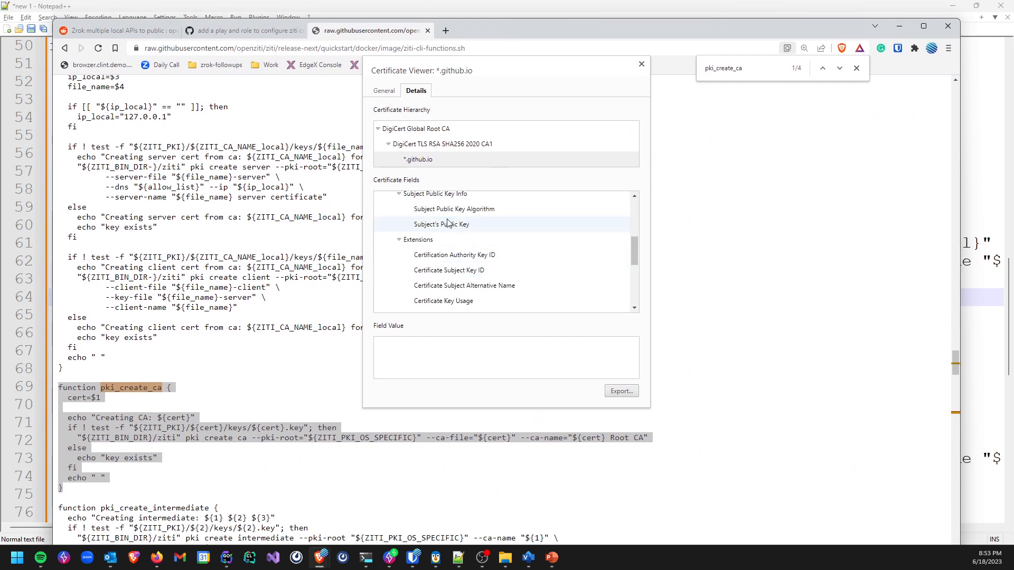
Inspect the github.io certificate's Subject Public Key Info, then start typing the 'clint' address
{"action": "scroll", "scroll_direction": "down", "scroll_amount": 3}
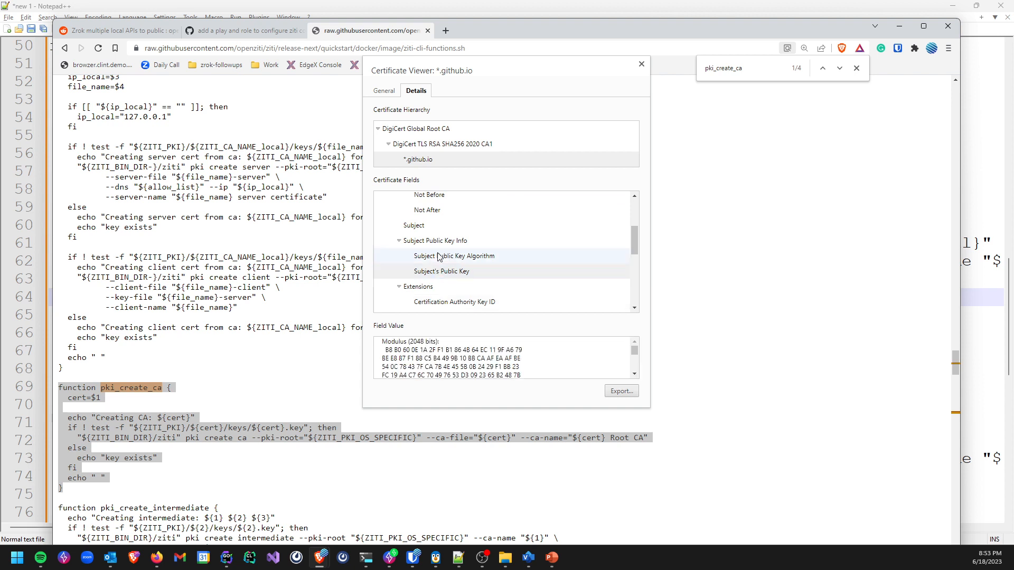
{"action": "scroll", "scroll_direction": "down", "scroll_amount": 3}
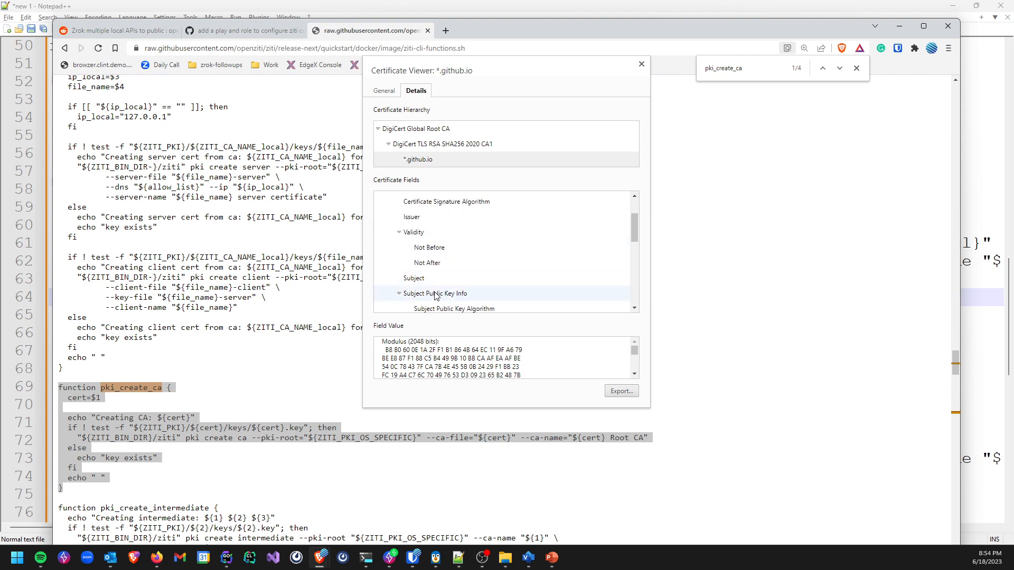
{"action": "left_click", "coordinate": [442, 268]}
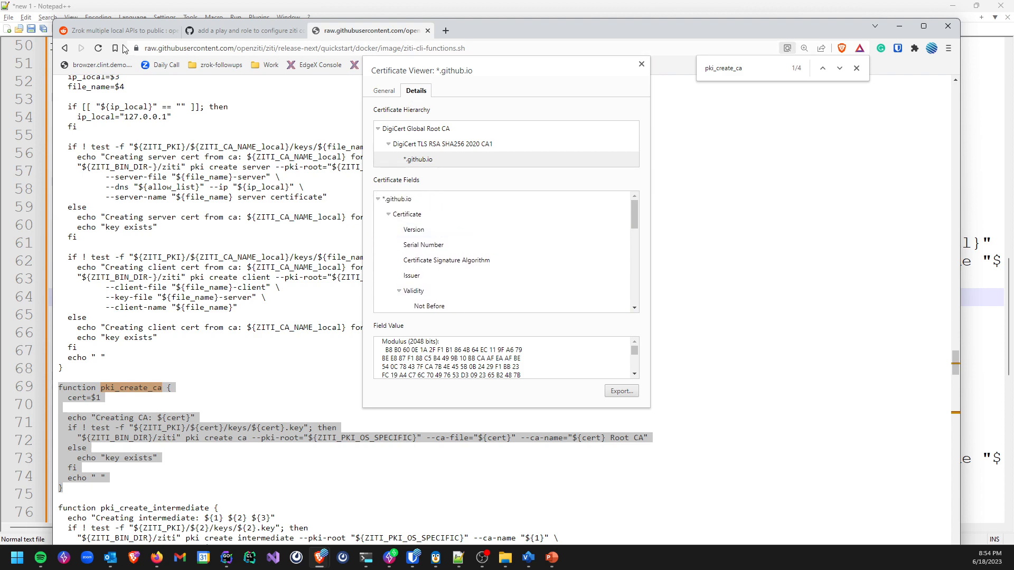
{"action": "left_click", "coordinate": [291, 48]}
{"action": "type", "text": "https://us-east-2.console.aws.amazon.com/ec2/home?region=us-east-2#Instances:instanceState=running"}
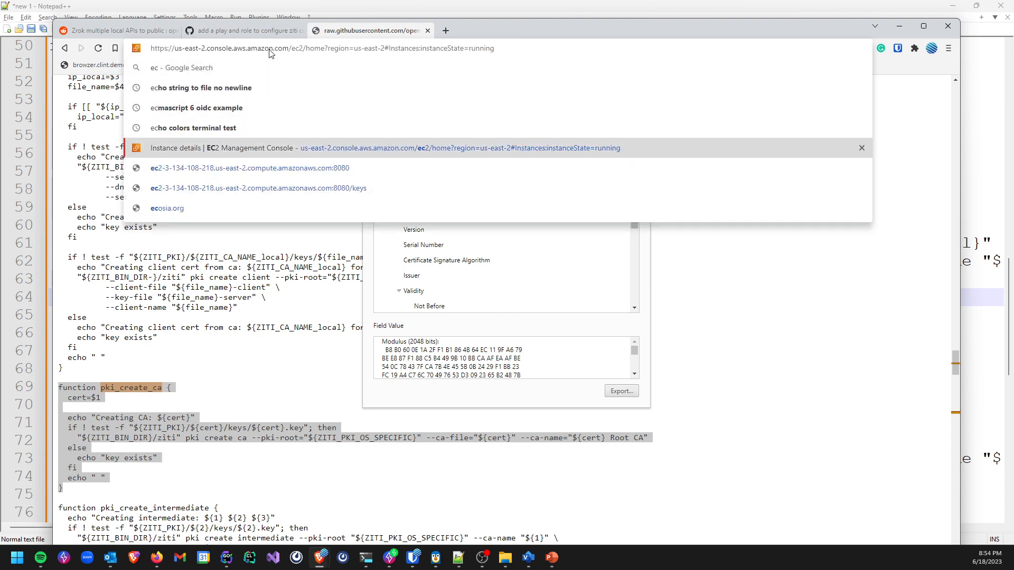
{"action": "type", "text": "clint.demo.openziti.org:8441"}
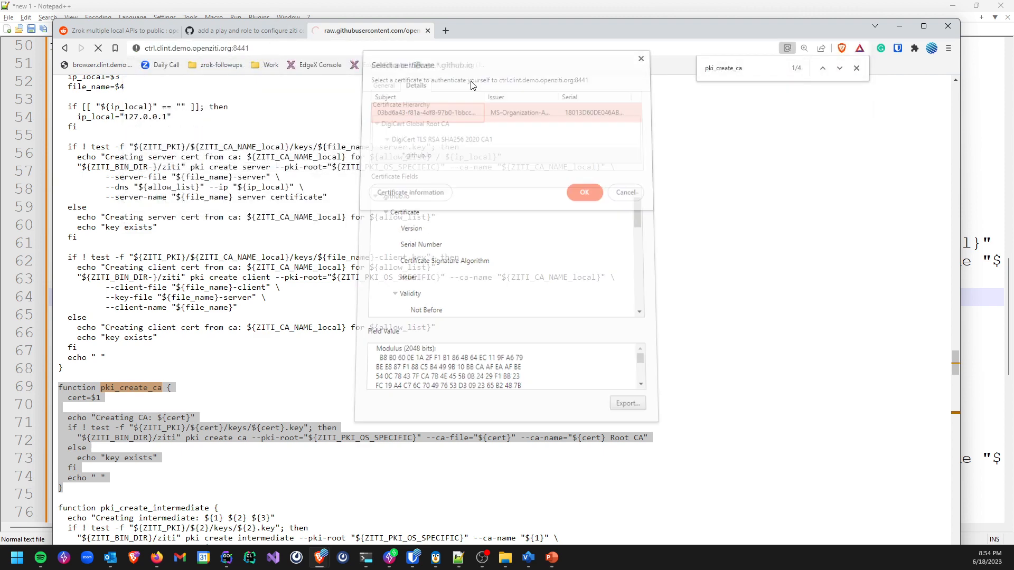
Dismiss the client cert prompt and view the *.clint.demo.openziti.org certificate's Subject Alternative Name
{"action": "left_click", "coordinate": [584, 192]}
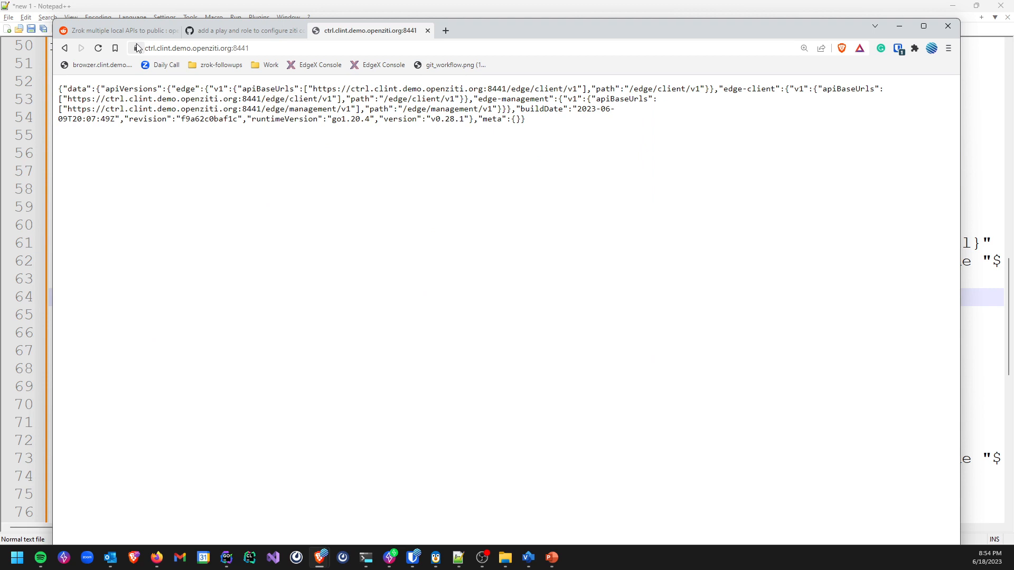
{"action": "left_click", "coordinate": [136, 48]}
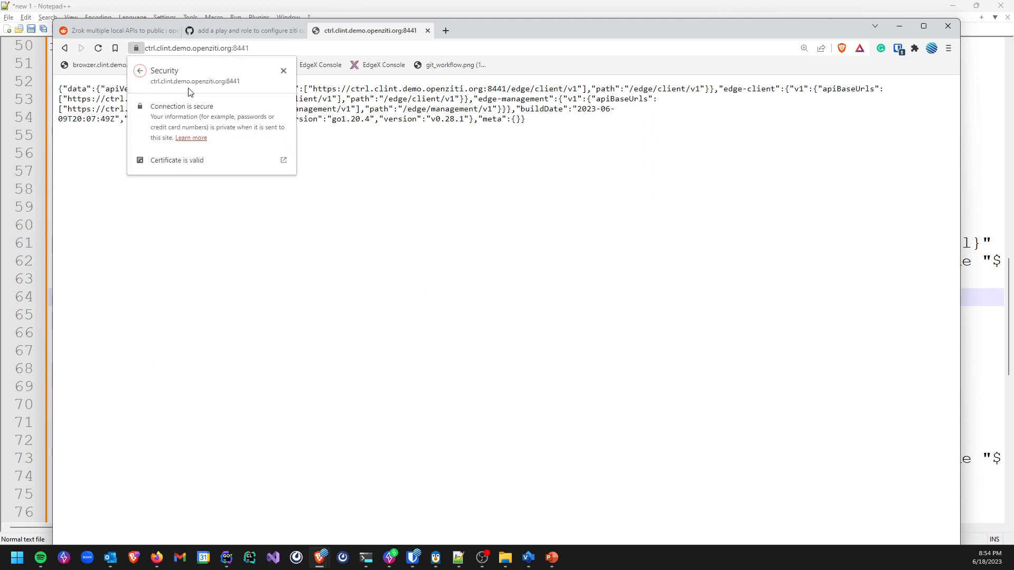
{"action": "left_click", "coordinate": [176, 159]}
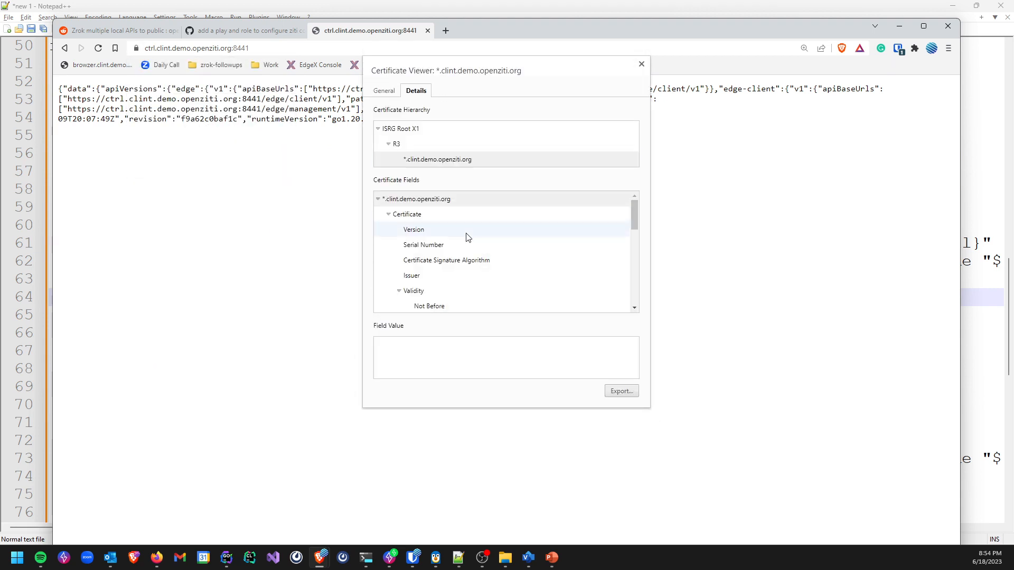
{"action": "scroll", "scroll_direction": "down", "scroll_amount": 3}
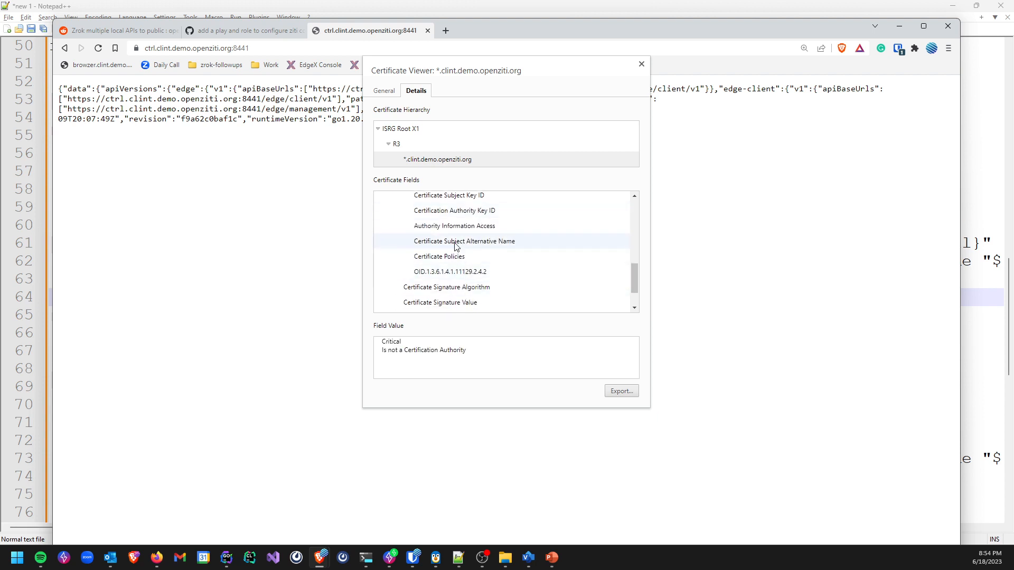
{"action": "left_click", "coordinate": [464, 240]}
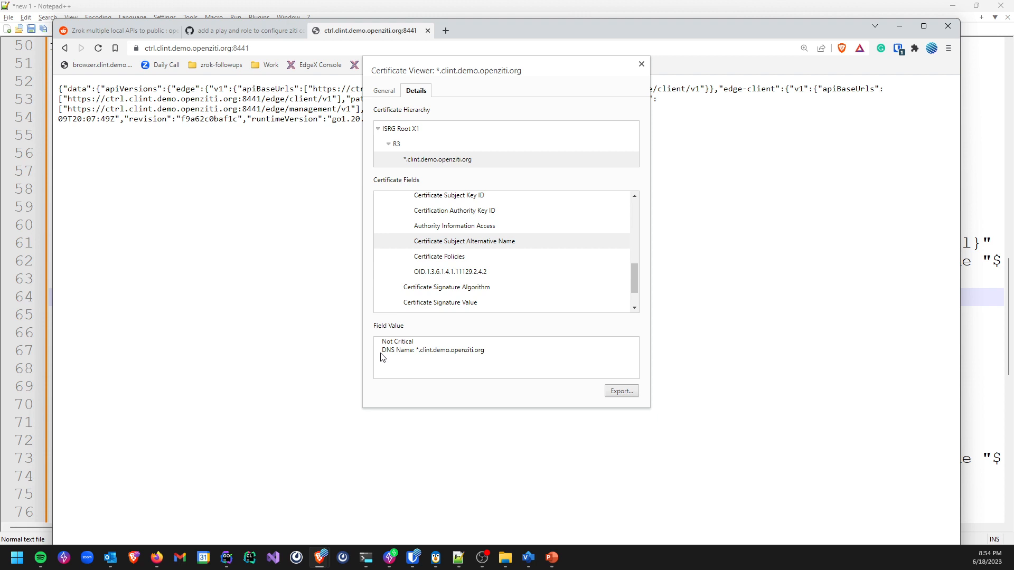
{"action": "left_click", "coordinate": [449, 271]}
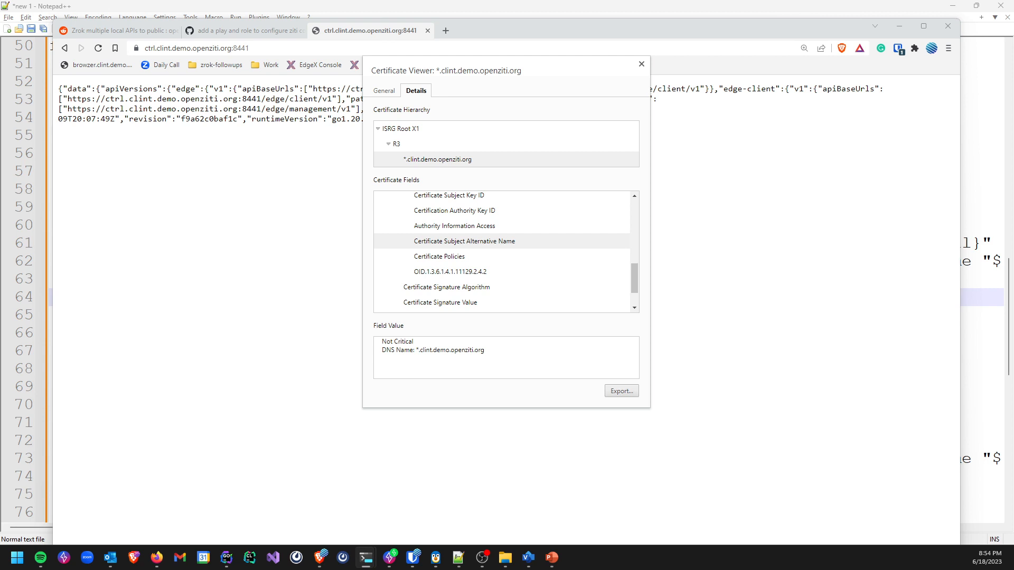
{"action": "left_click", "coordinate": [641, 64]}
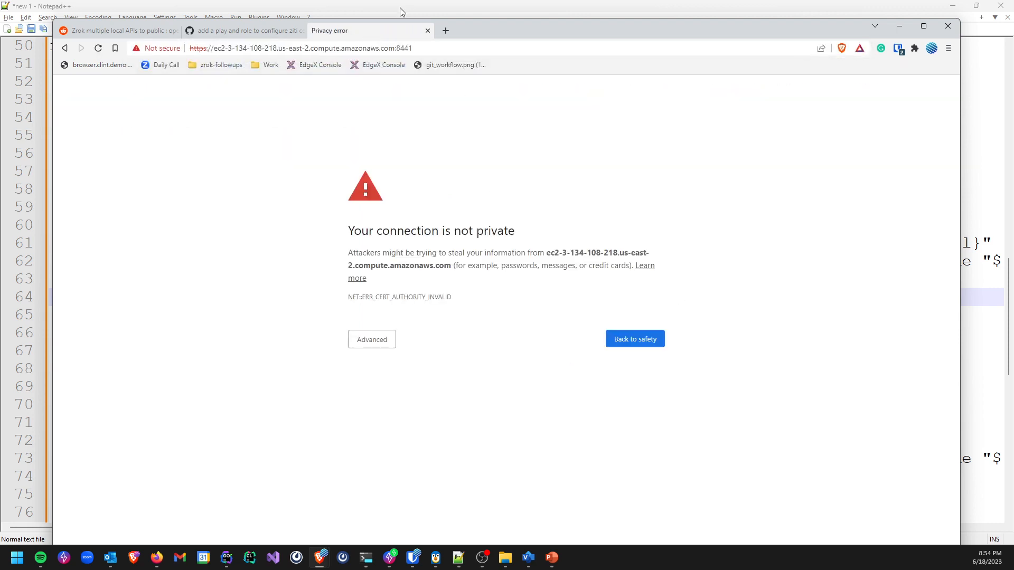
Review the EC2 certificate's SAN entries: localhost, 127.0.0.1 and public IP; close the viewer
{"action": "left_click", "coordinate": [160, 48]}
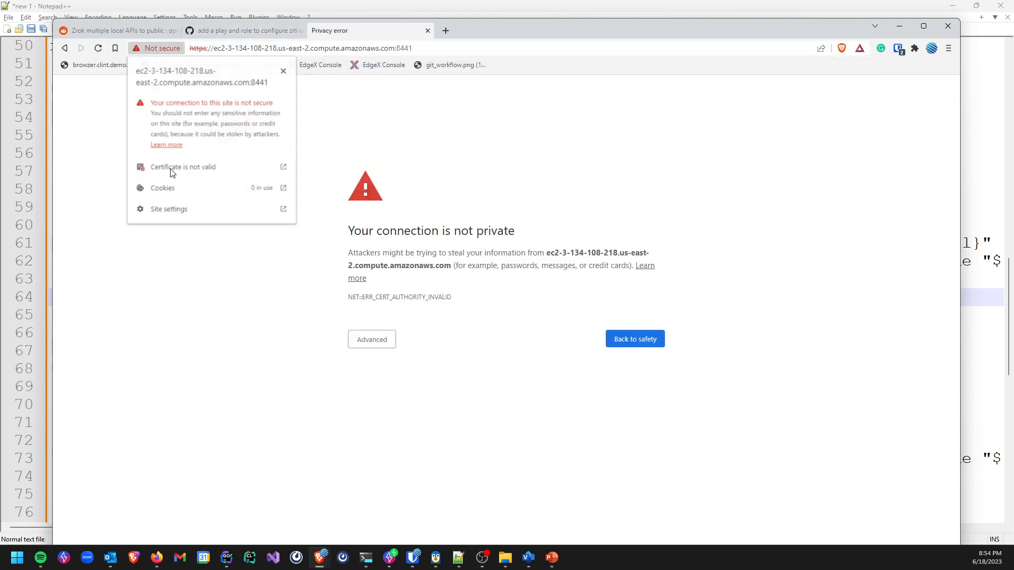
{"action": "left_click", "coordinate": [183, 167]}
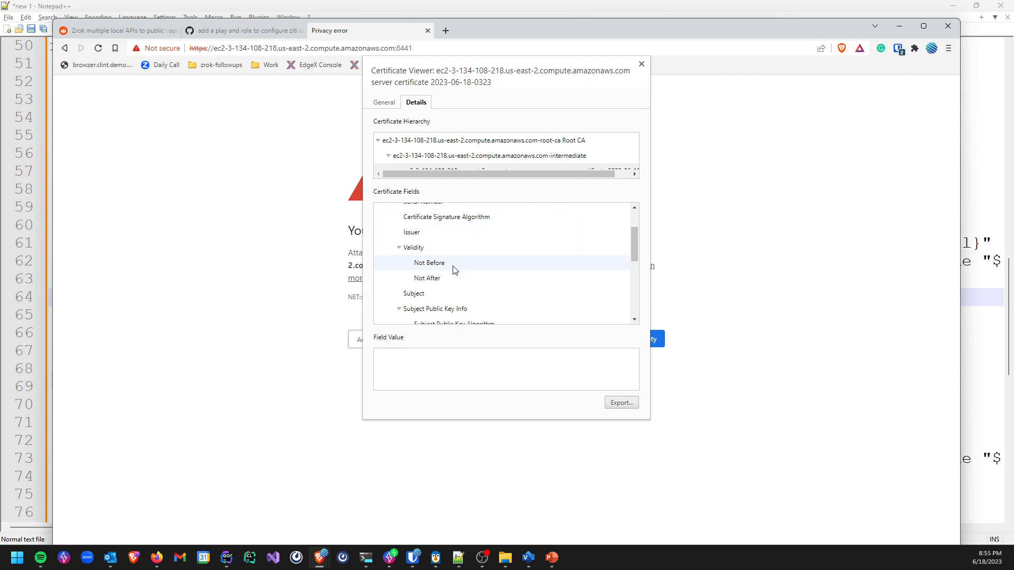
{"action": "left_click", "coordinate": [464, 275]}
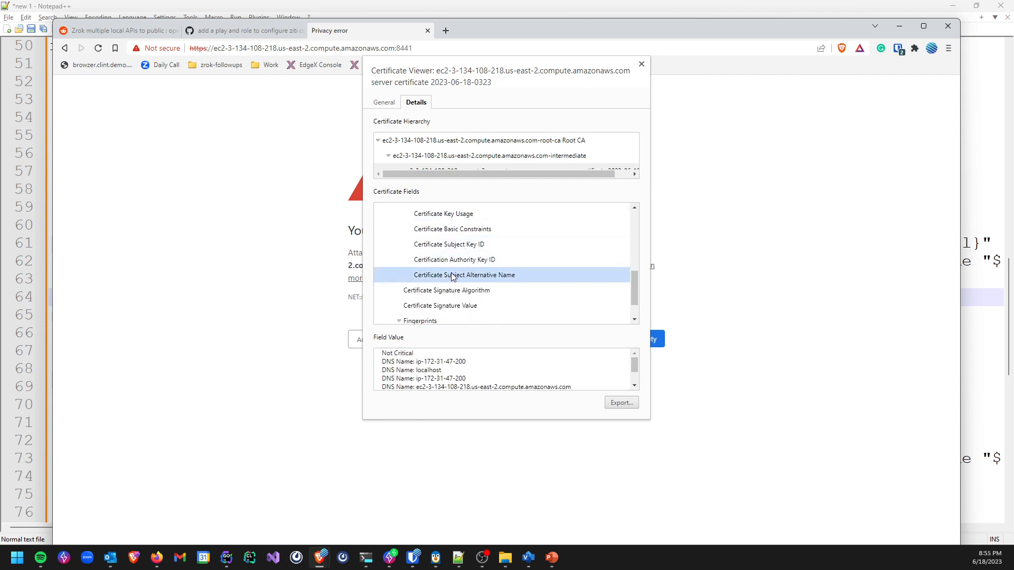
{"action": "scroll", "scroll_direction": "down", "scroll_amount": 3}
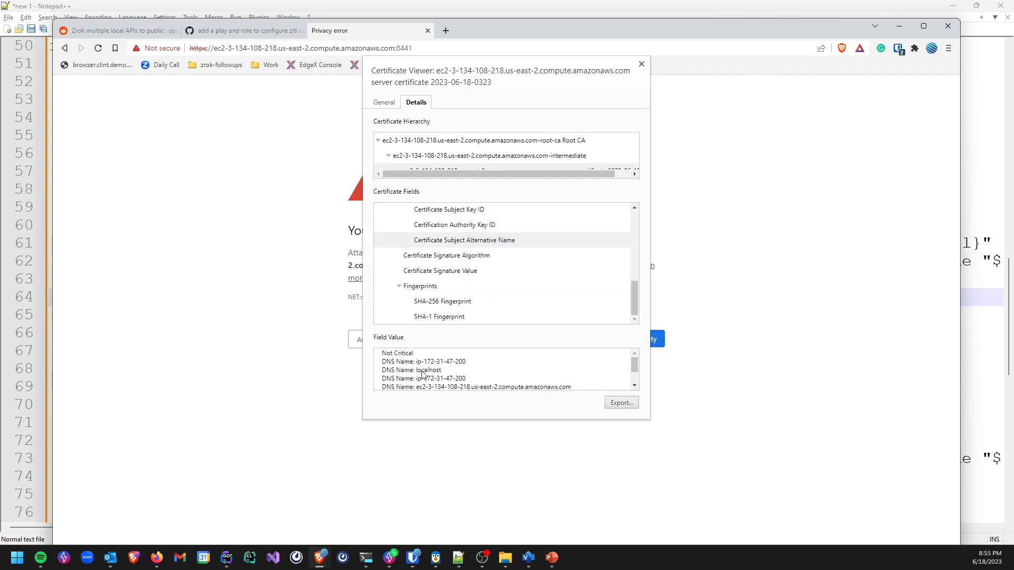
{"action": "scroll", "scroll_direction": "down", "scroll_amount": 3}
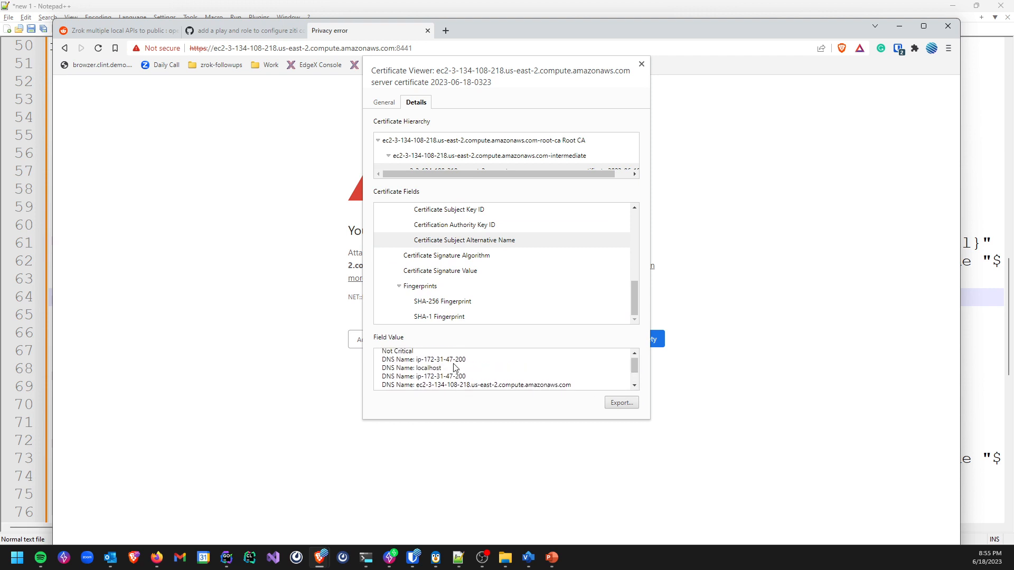
{"action": "scroll", "scroll_direction": "down", "scroll_amount": 3}
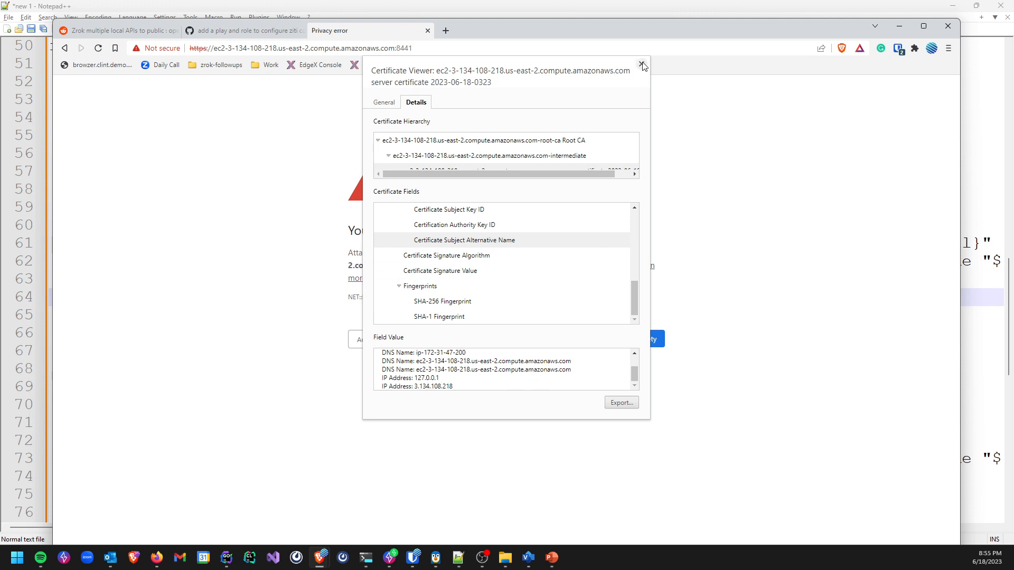
{"action": "left_click", "coordinate": [643, 66]}
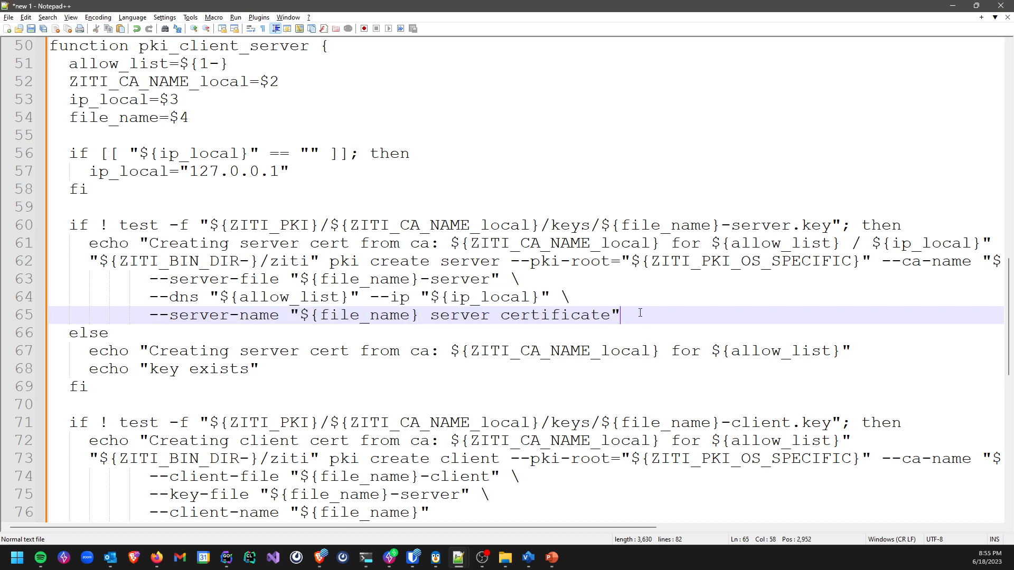
Scroll the script to the client certificate block (lines 59–82) and switch to Windows Terminal
{"action": "left_click_drag", "start_coordinate": [617, 315], "coordinate": [149, 315]}
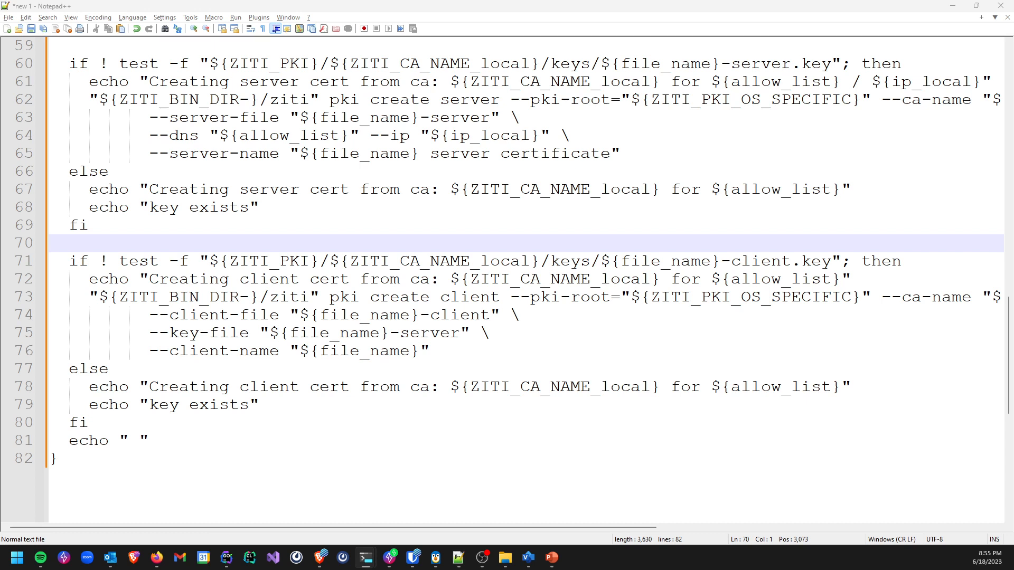
{"action": "left_click", "coordinate": [365, 556]}
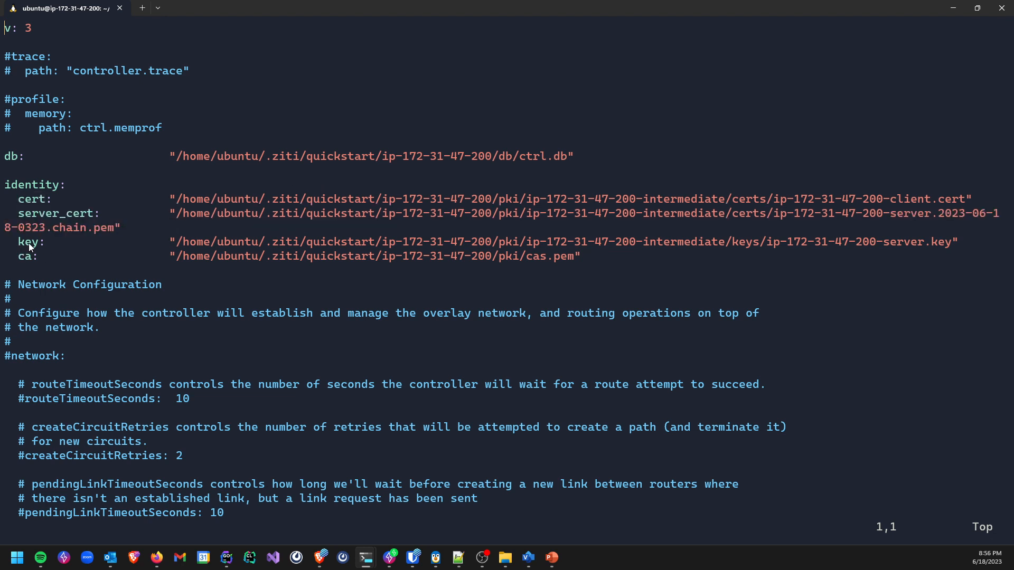
Highlight the identity key path in the controller config and return to Notepad++
{"action": "double_click", "coordinate": [27, 242]}
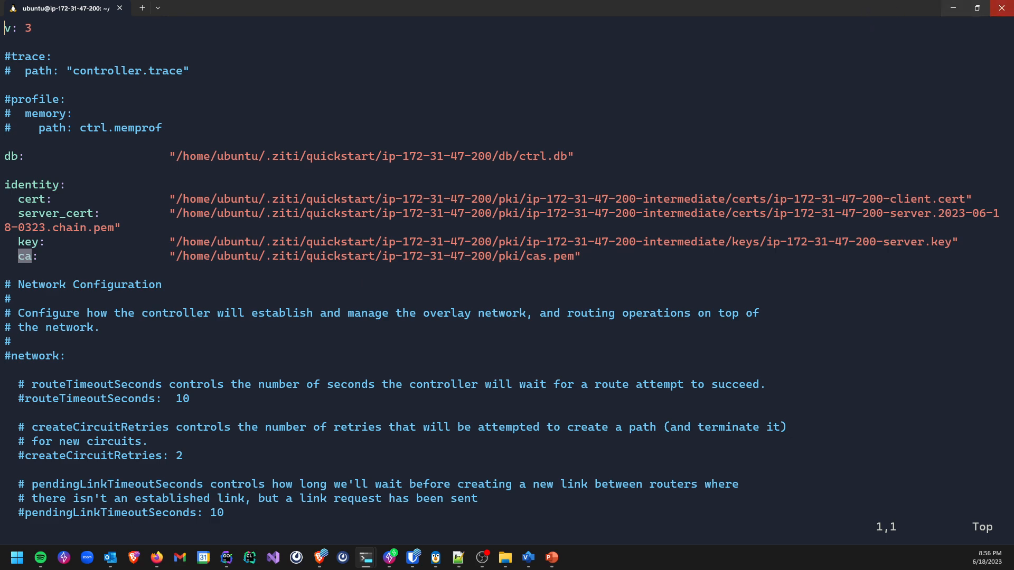
{"action": "left_click", "coordinate": [458, 556]}
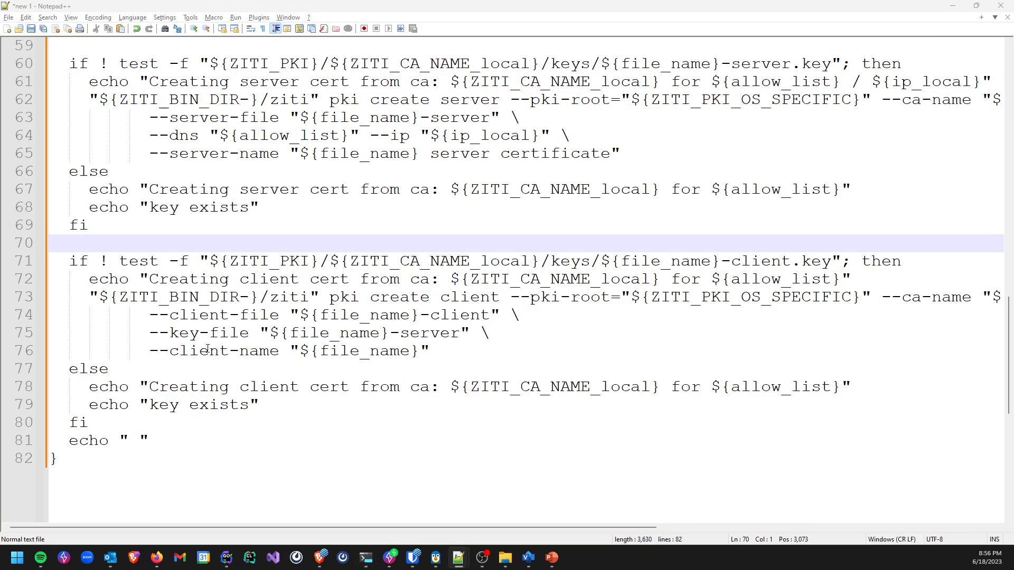
Highlight all four pki_create_intermediate calls in createPki, then select the spurious intermediate line
{"action": "double_click", "coordinate": [199, 333]}
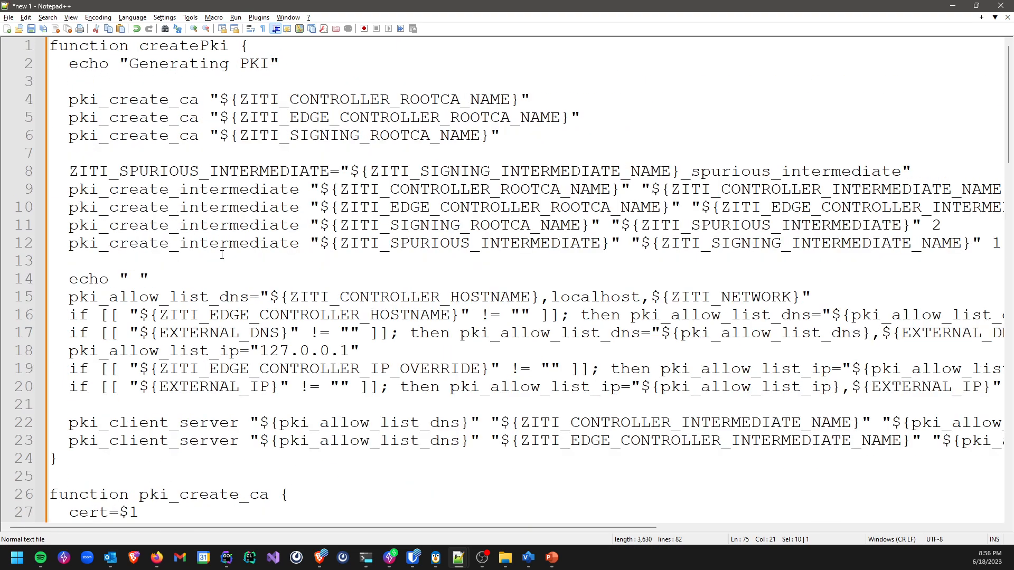
{"action": "double_click", "coordinate": [184, 46]}
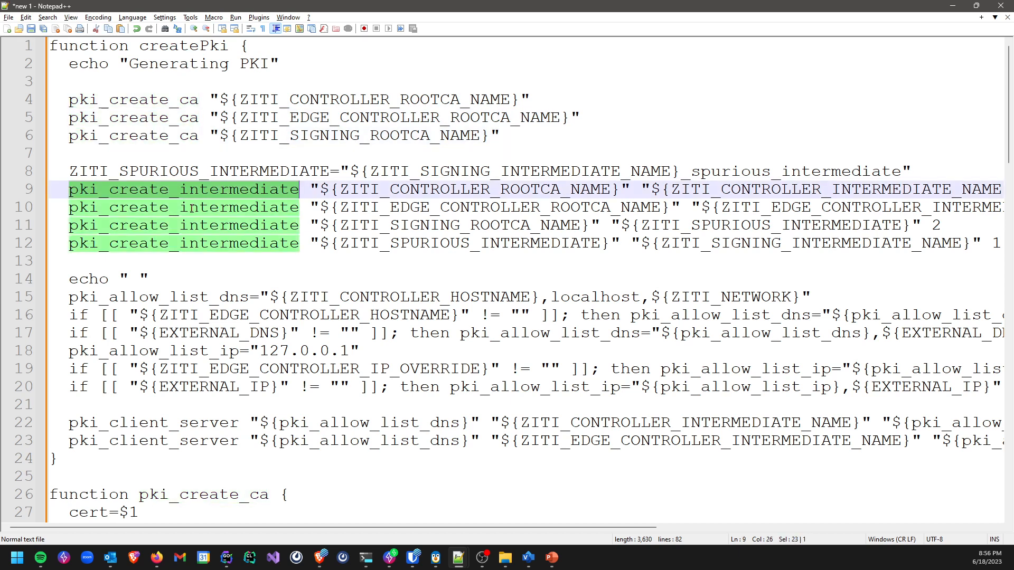
{"action": "left_click", "coordinate": [129, 225]}
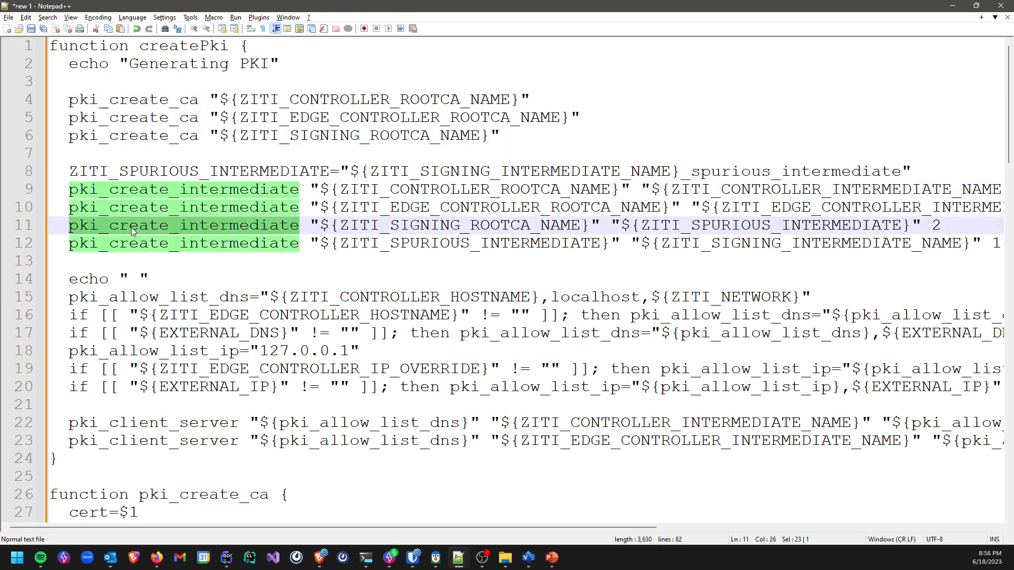